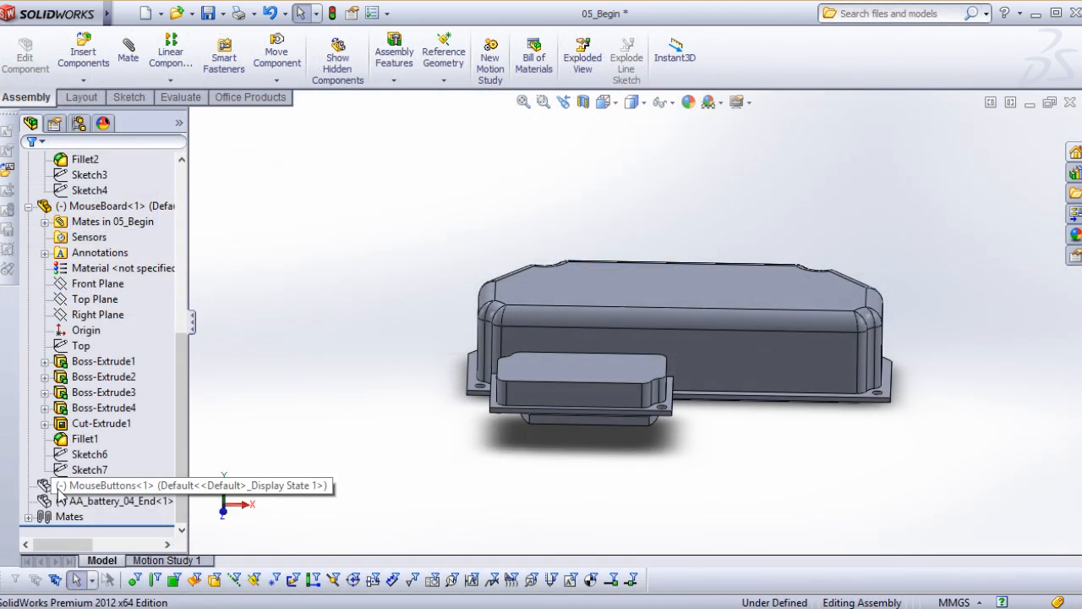
- Leave the battery-box assembly and begin editing a sketch in the PowerSurf part in wireframe
right_click(118, 484)
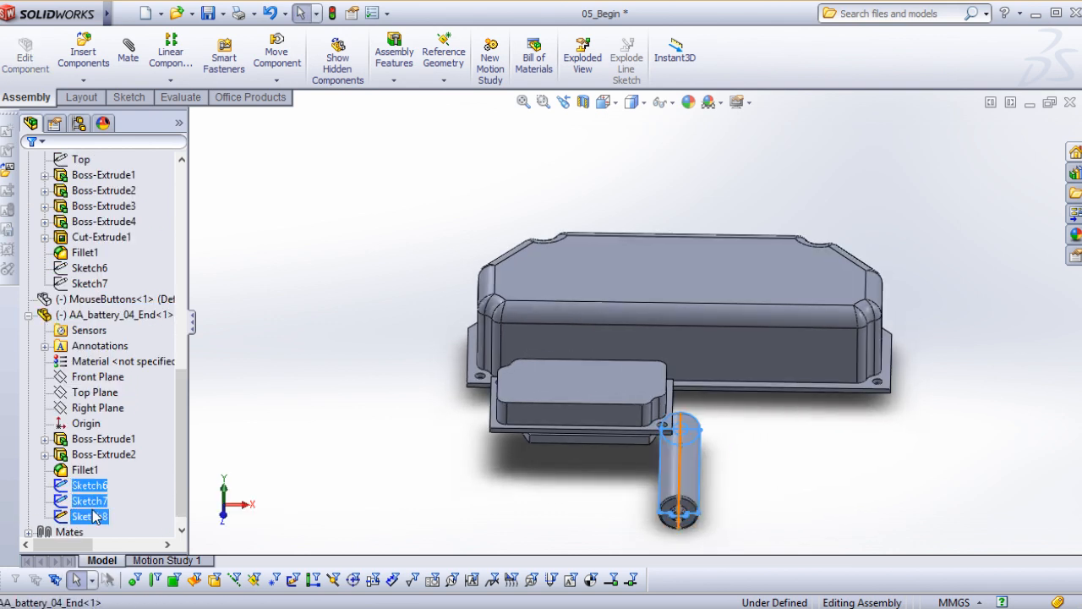
left_click(95, 392)
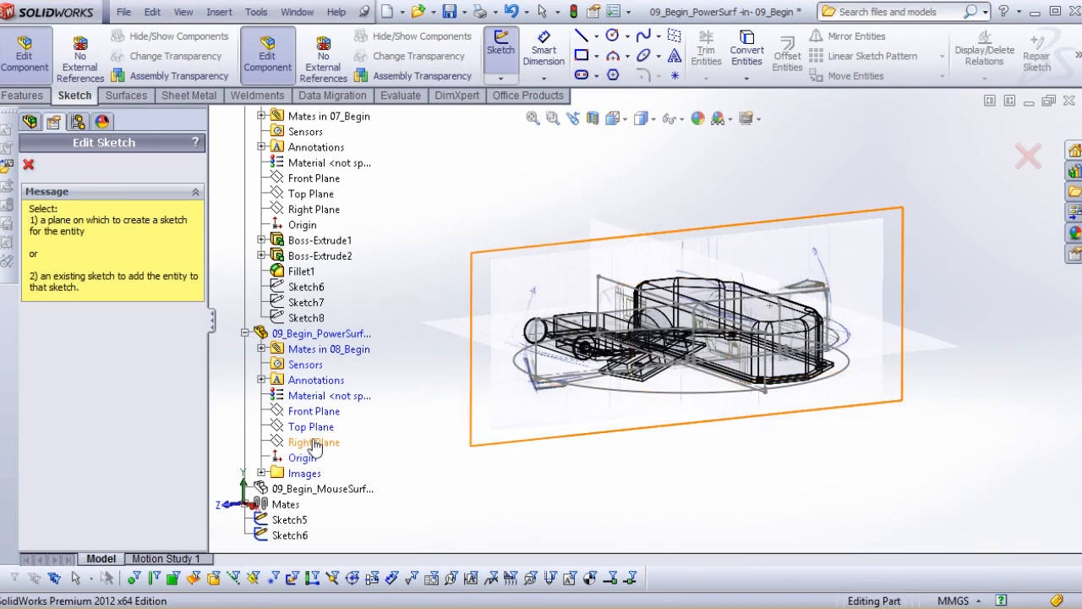
- Build the swept grey side band and trim it above the elliptical base outline
left_click(315, 441)
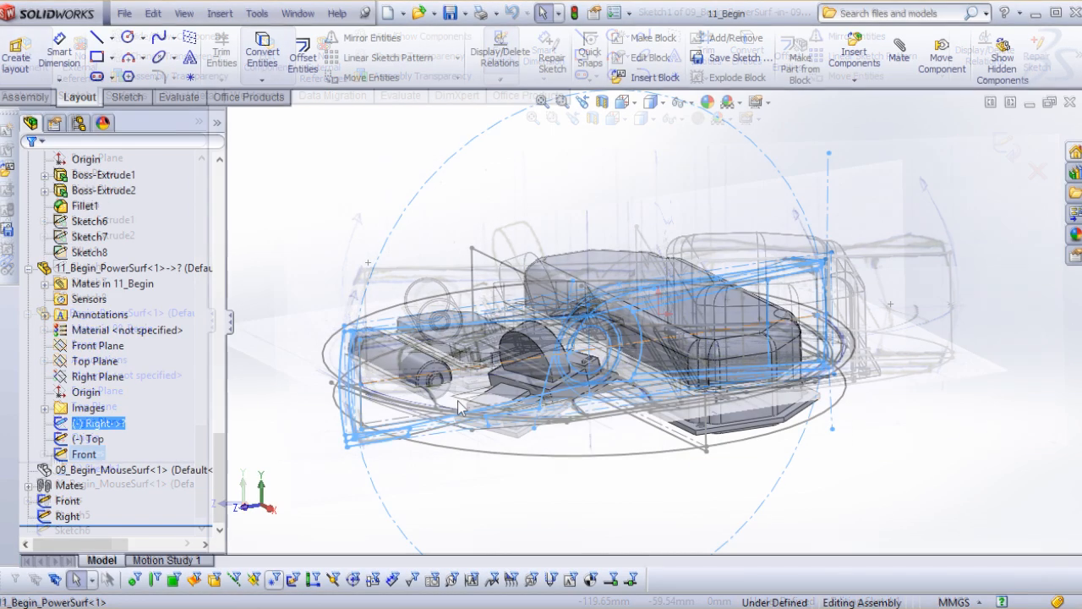
right_click(98, 423)
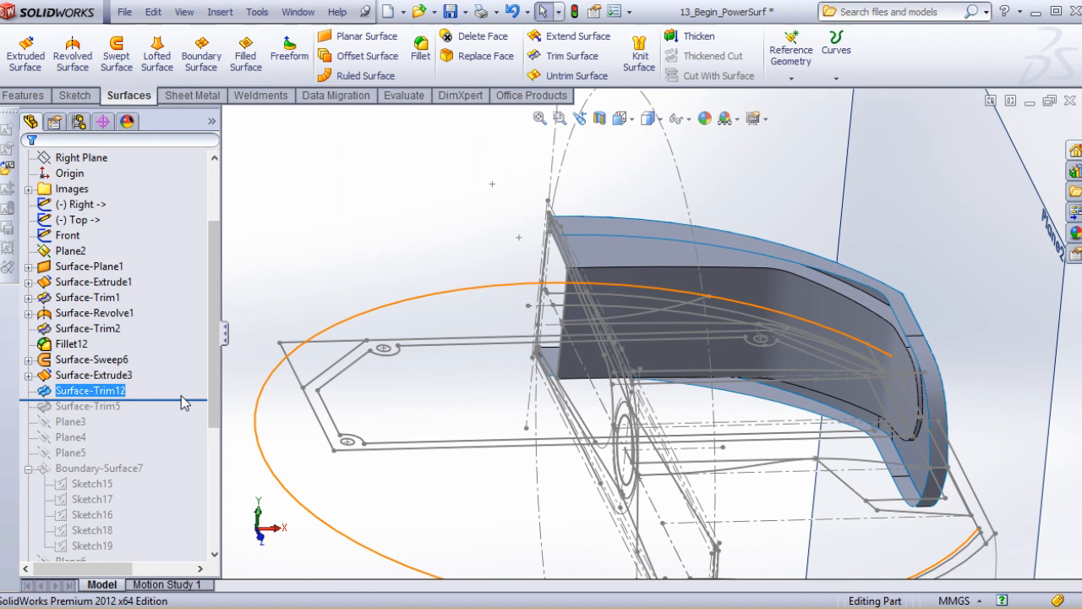
- Create the boundary surface tab below the body edge and select surfaces for a mutual trim
right_click(92, 388)
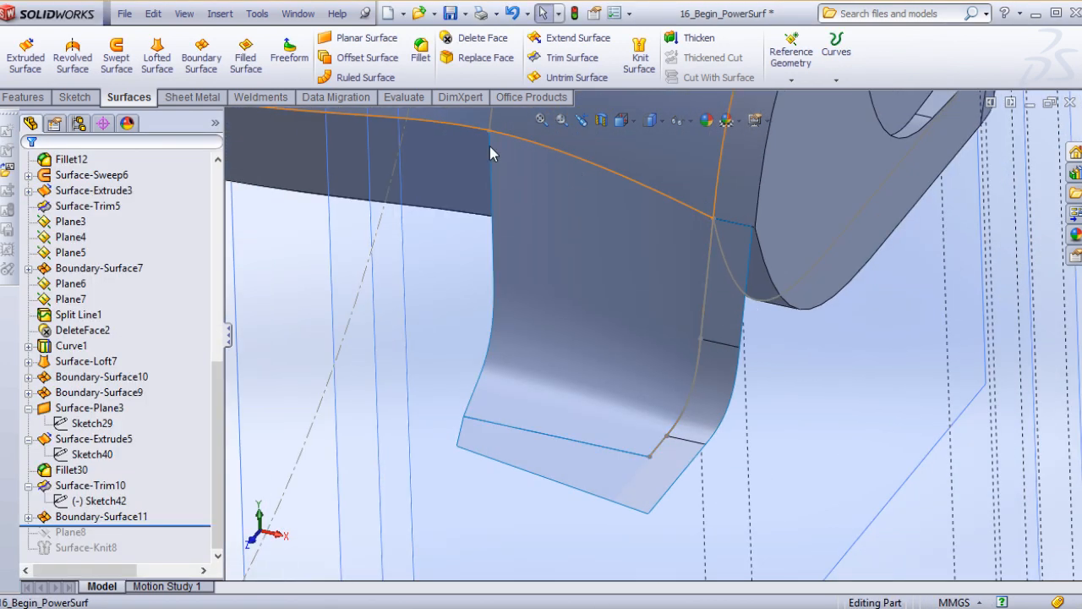
left_click(101, 515)
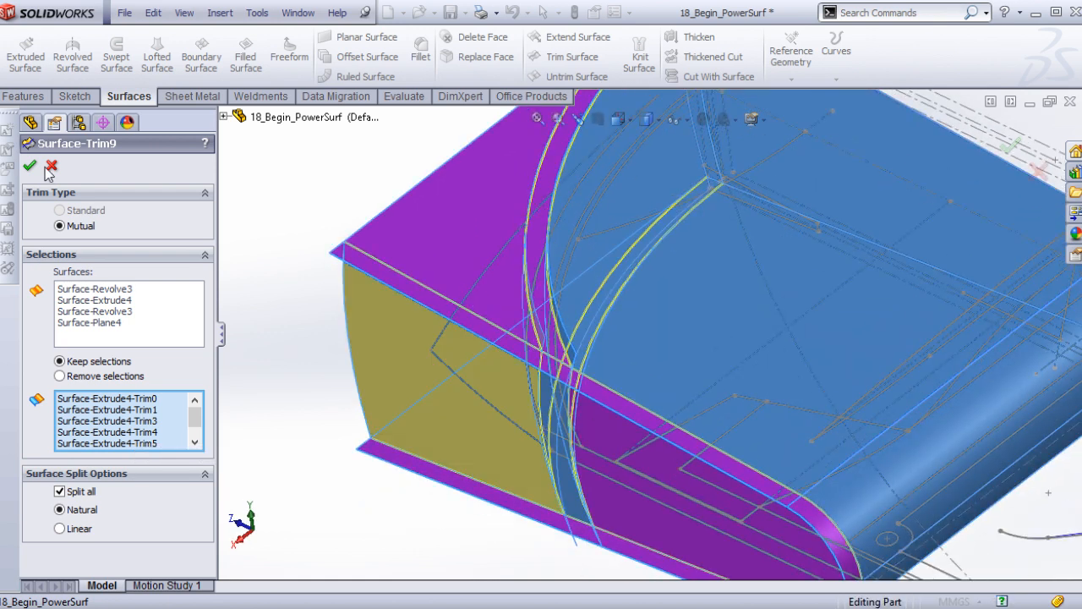
- Confirm the mutual trim, keeping only the rounded corner shell of the cord wrap
left_click(30, 166)
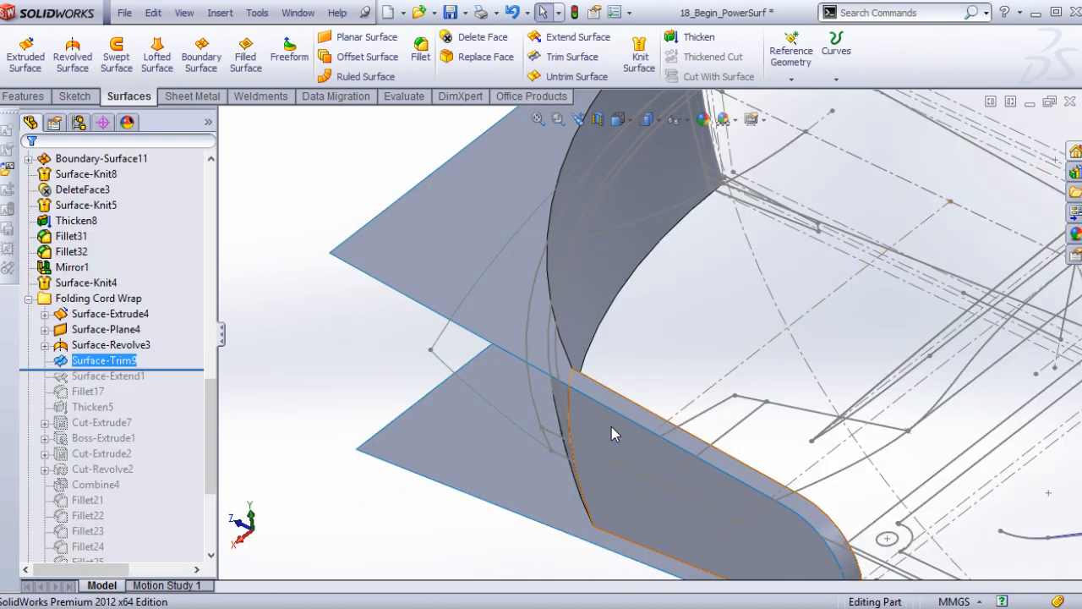